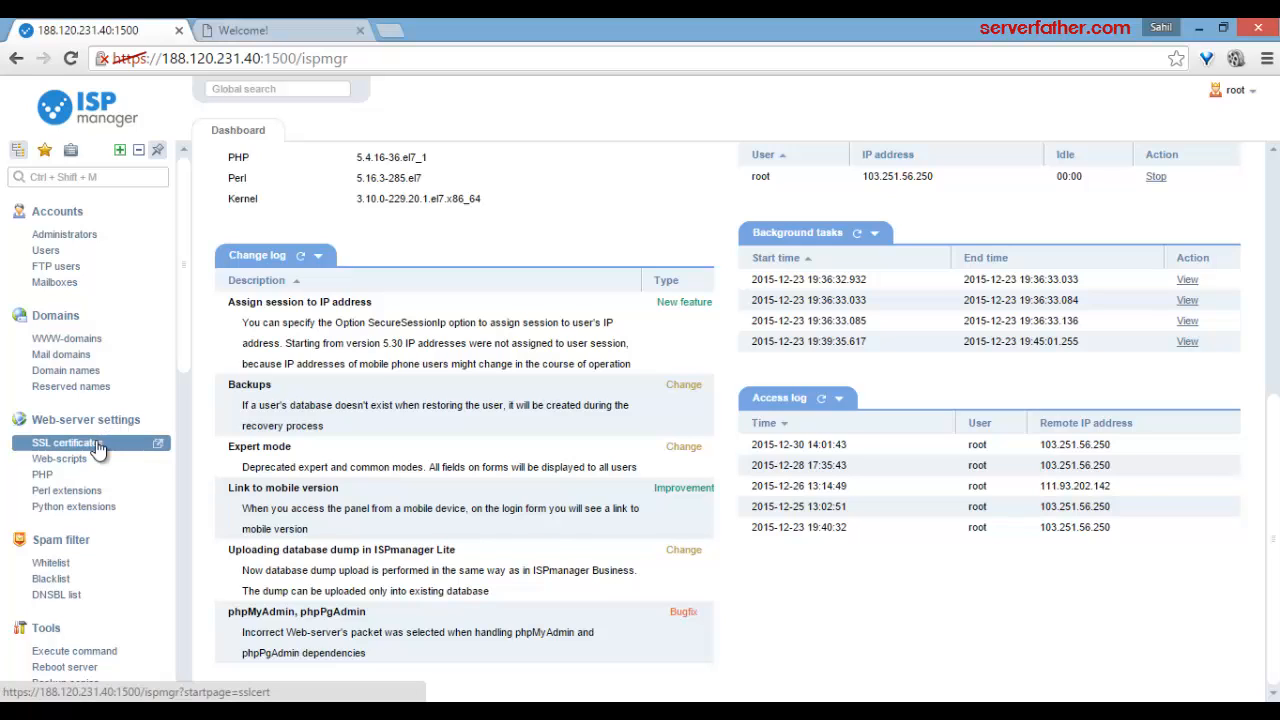
# Step: Show the SSL certificates list under Web server settings, currently empty
pyautogui.click(66, 444)
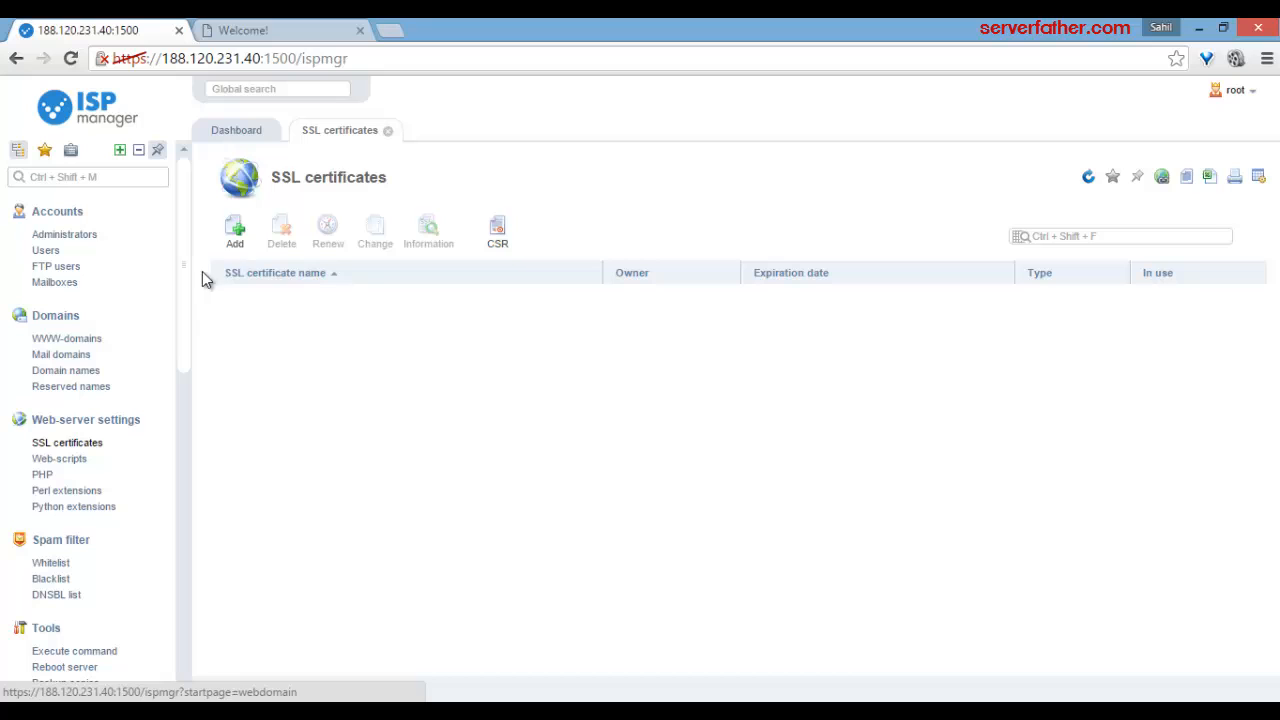
pyautogui.moveTo(234, 232)
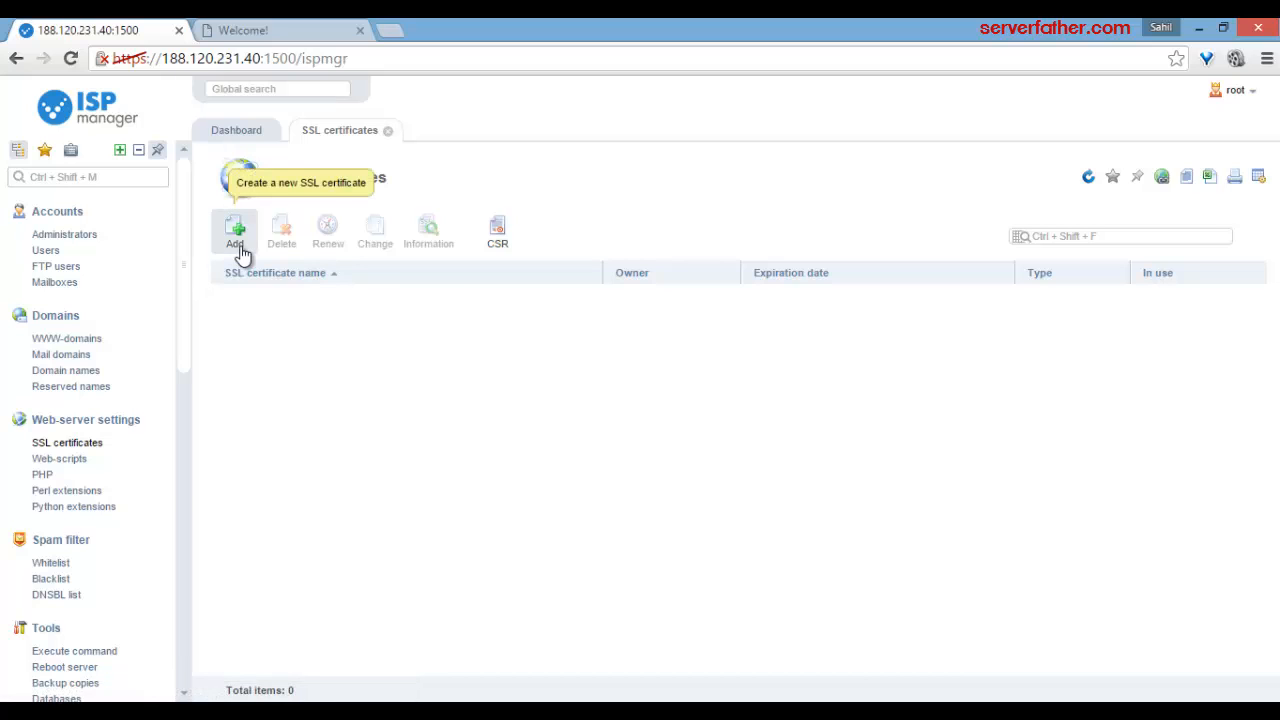
# Step: Begin a new certificate, keep the Self-signed type, and reach the details form's Domain name field
pyautogui.click(236, 230)
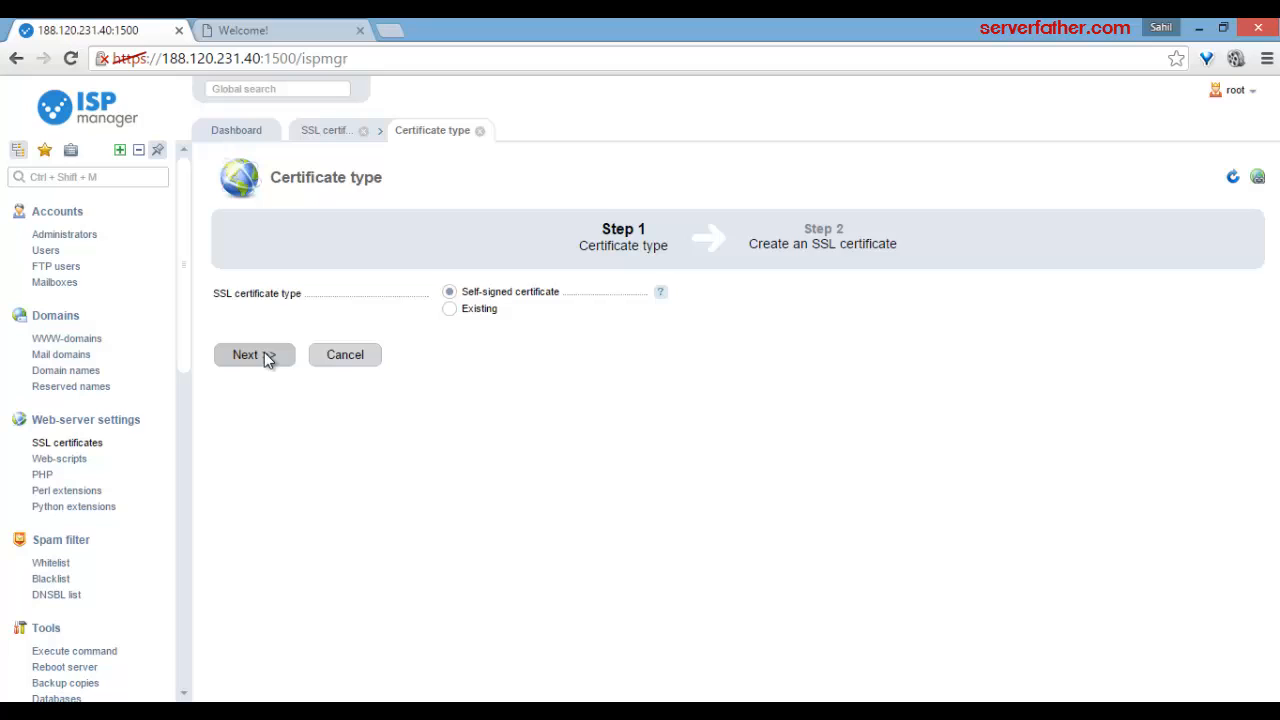
pyautogui.click(244, 354)
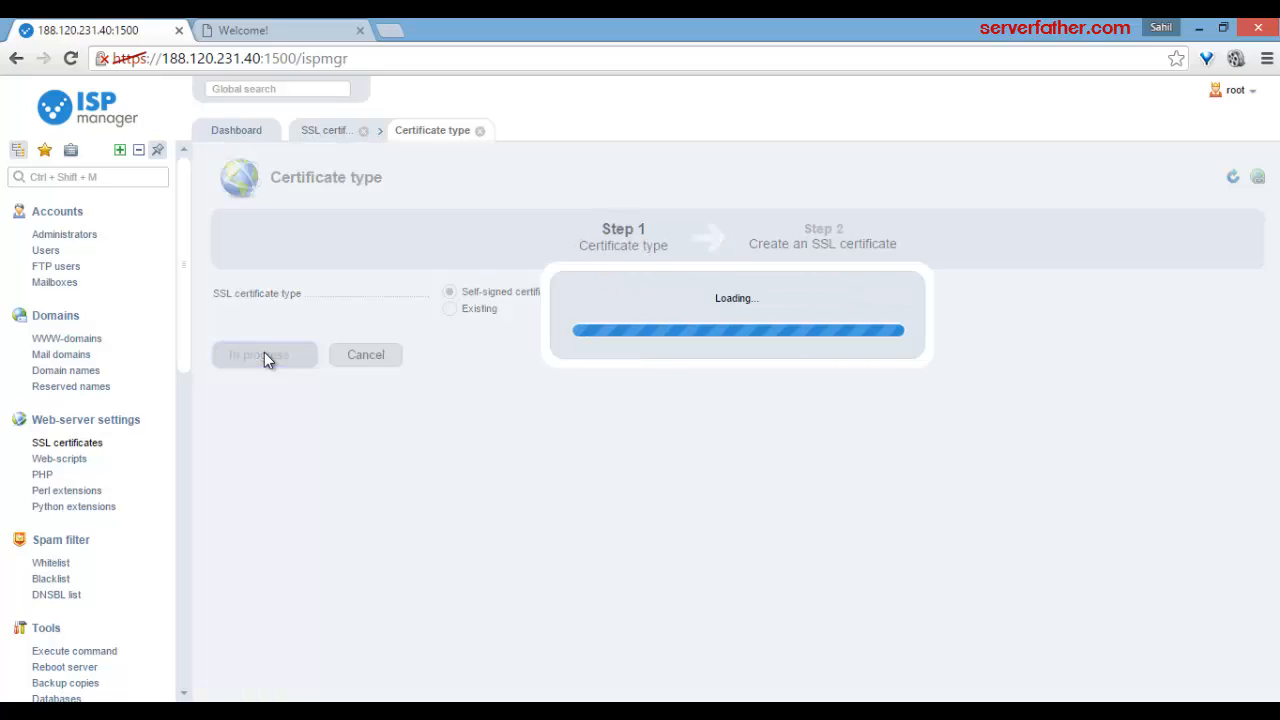
pyautogui.click(258, 354)
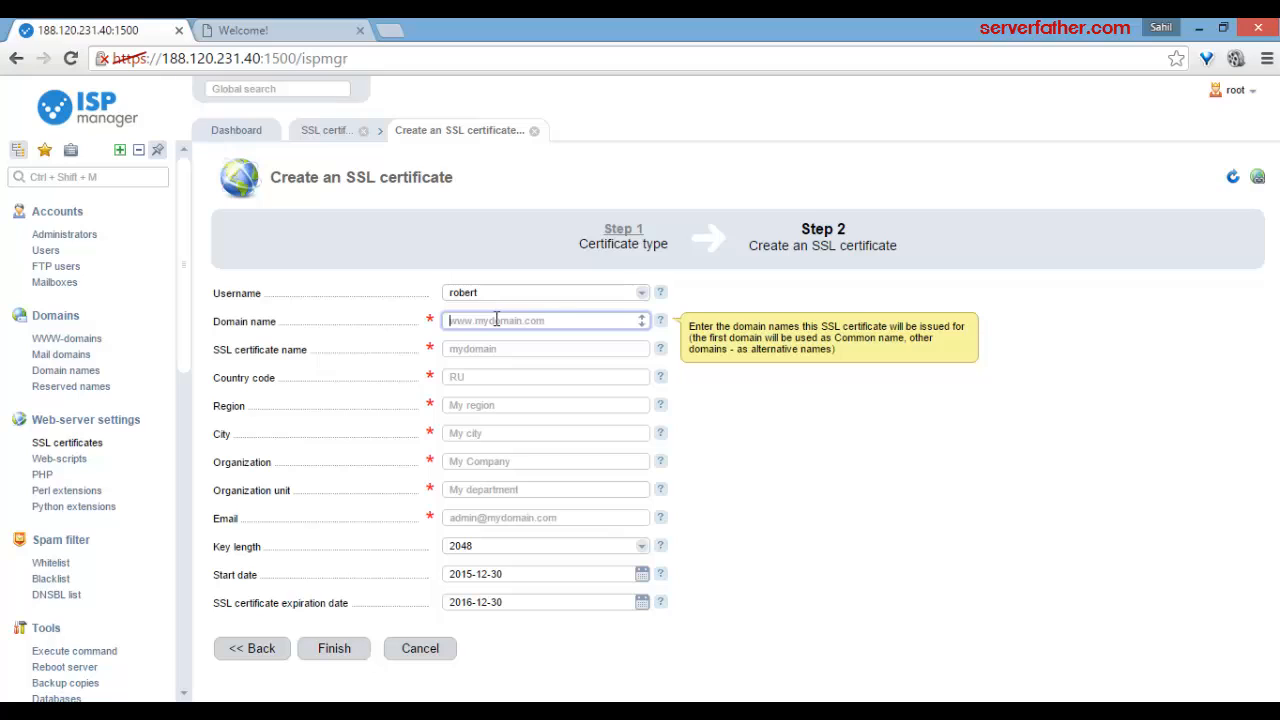
# Step: Enter spidernetindia.in as the domain and confirm it as the certificate name
pyautogui.write('spidernetindia.in')
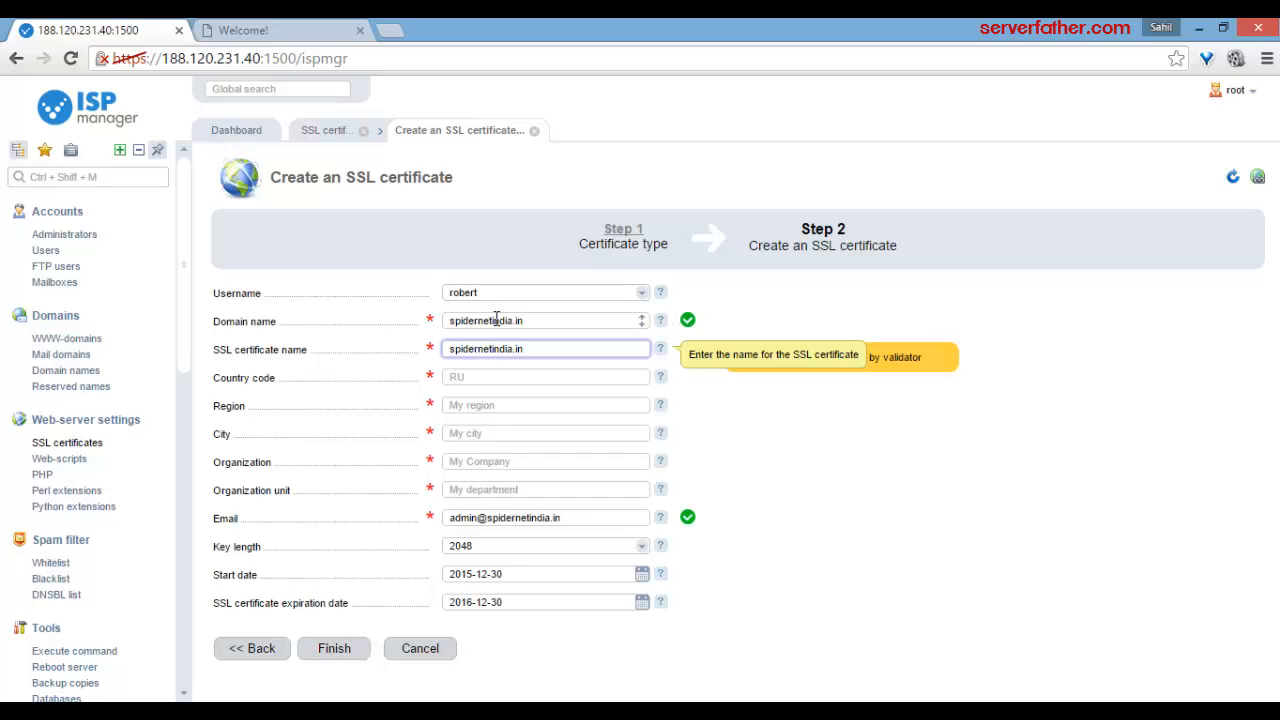
pyautogui.doubleClick(484, 348)
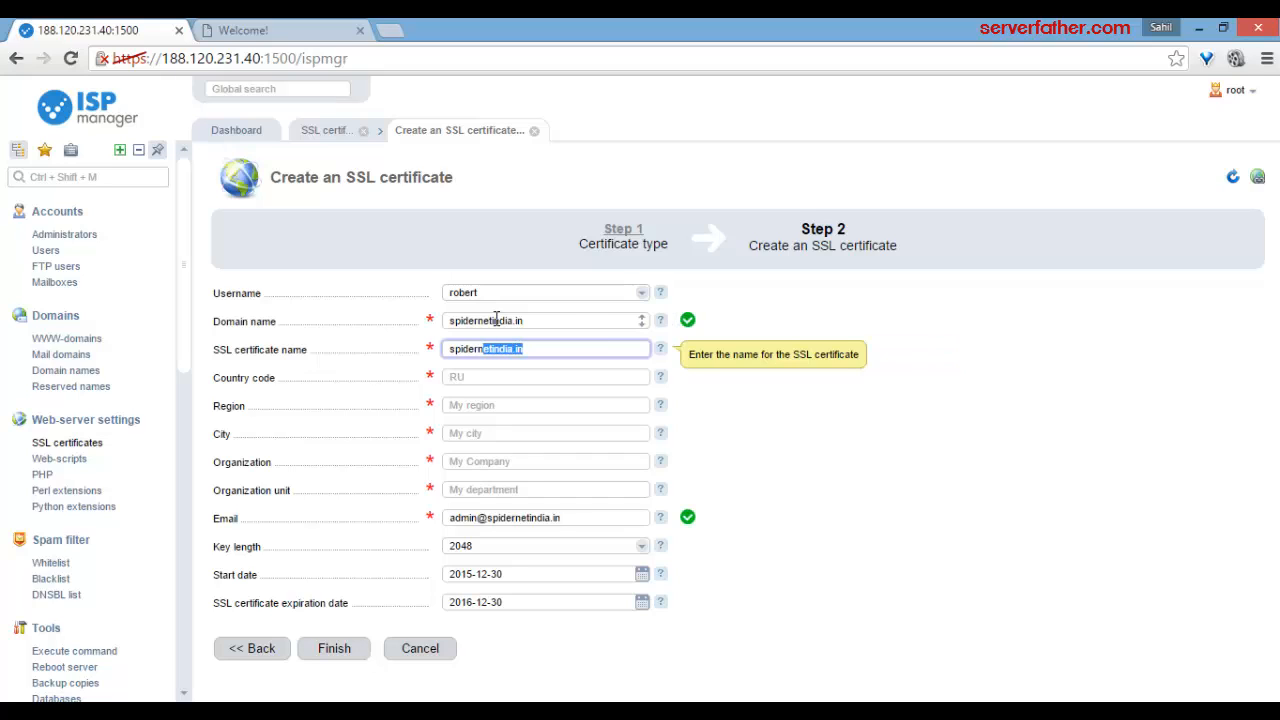
pyautogui.click(544, 376)
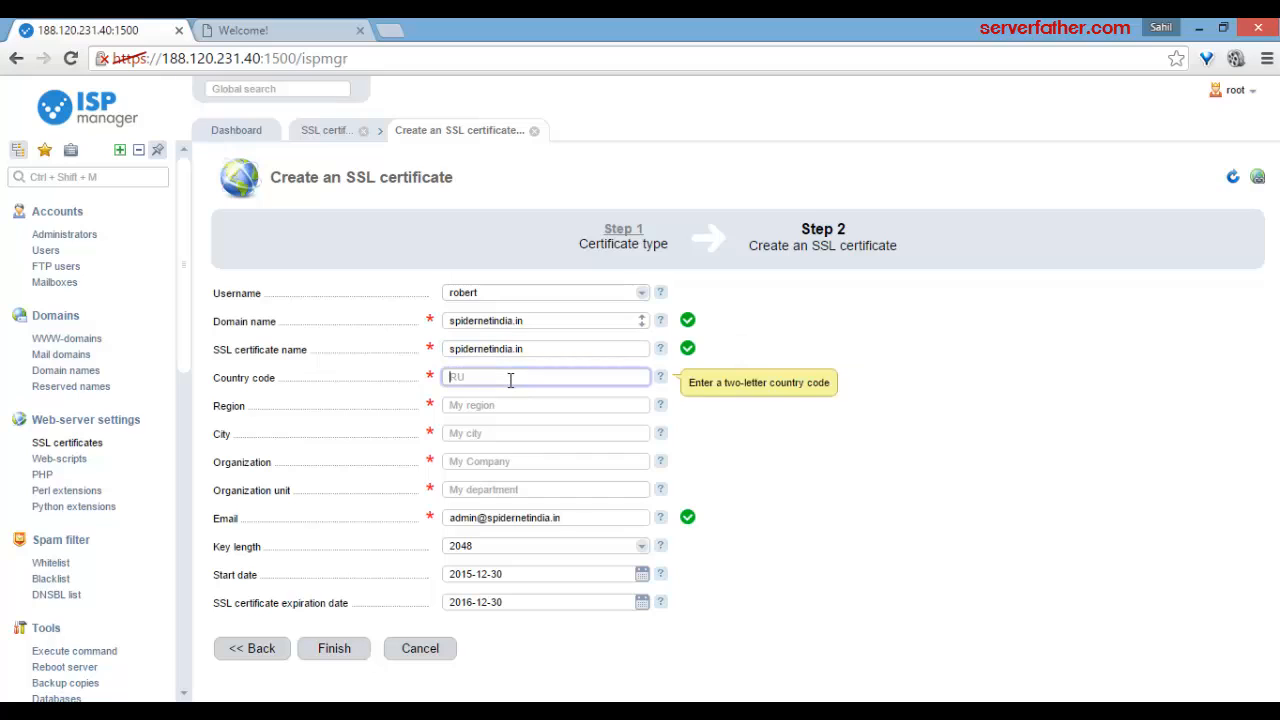
# Step: Correct the country code entry so it reads IN, replacing the mistyped value
pyautogui.write('RI')
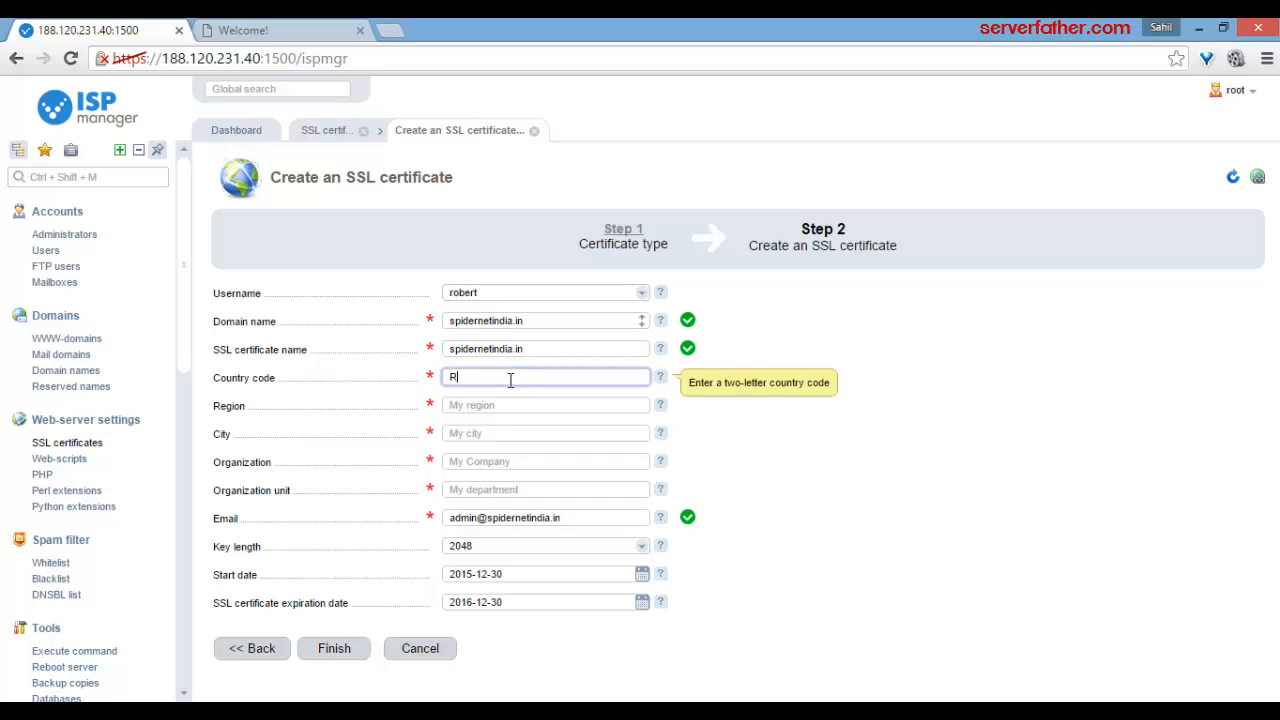
pyautogui.write('U')
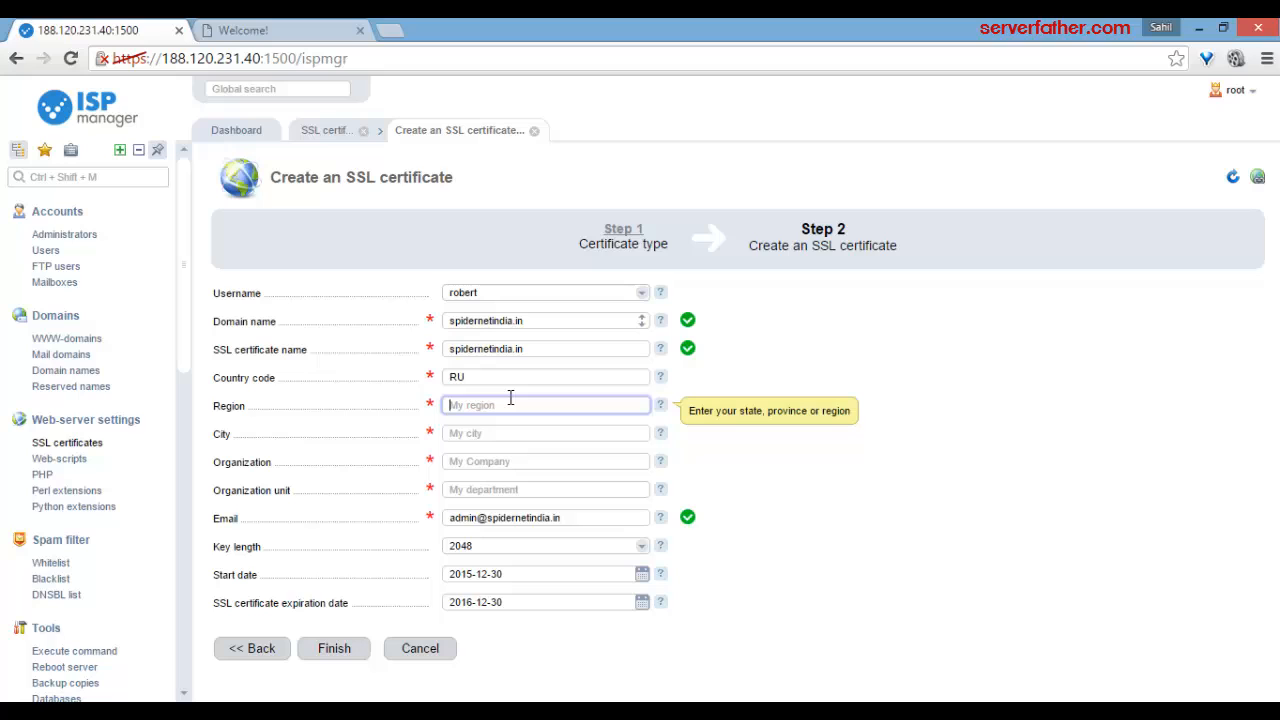
pyautogui.click(544, 404)
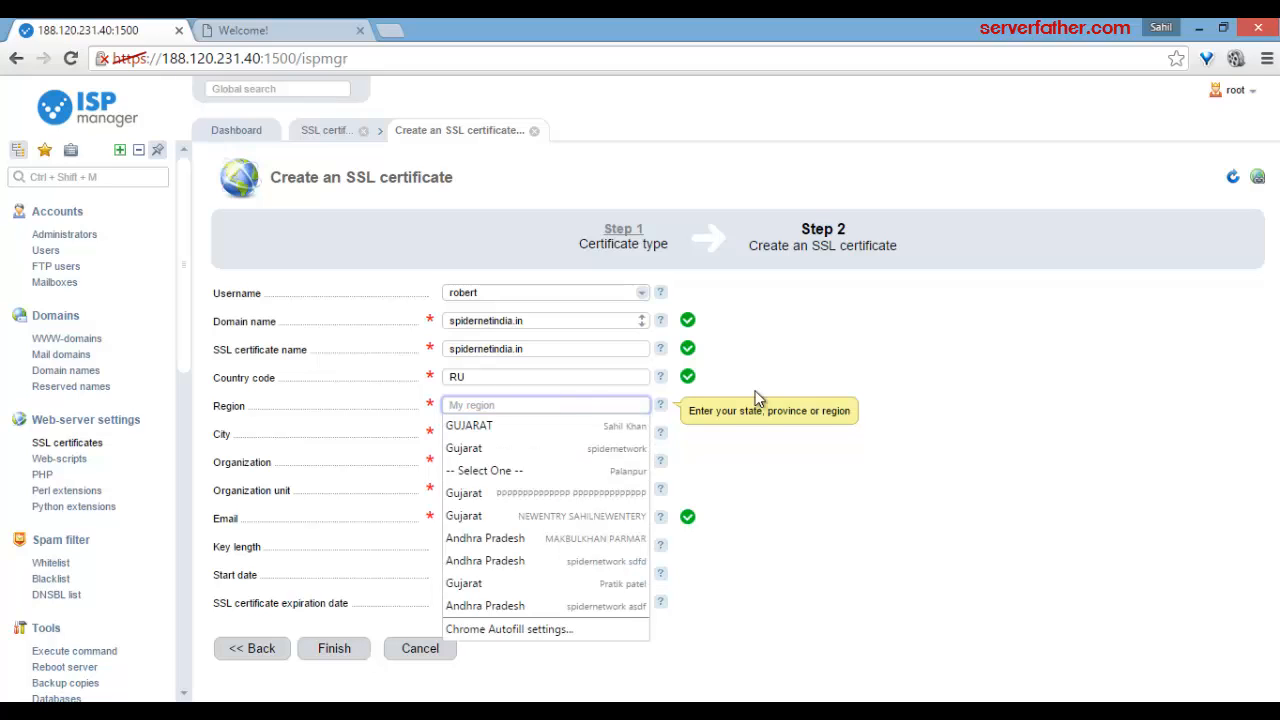
pyautogui.click(544, 376)
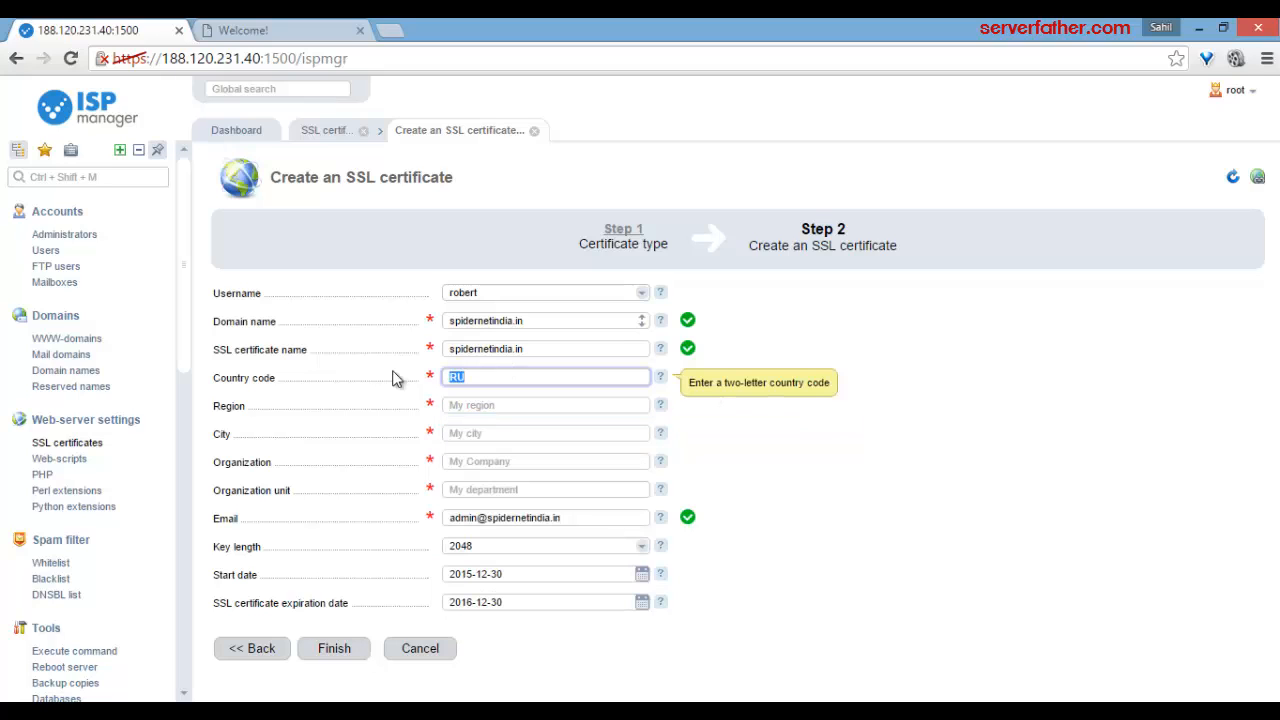
pyautogui.write('Ind')
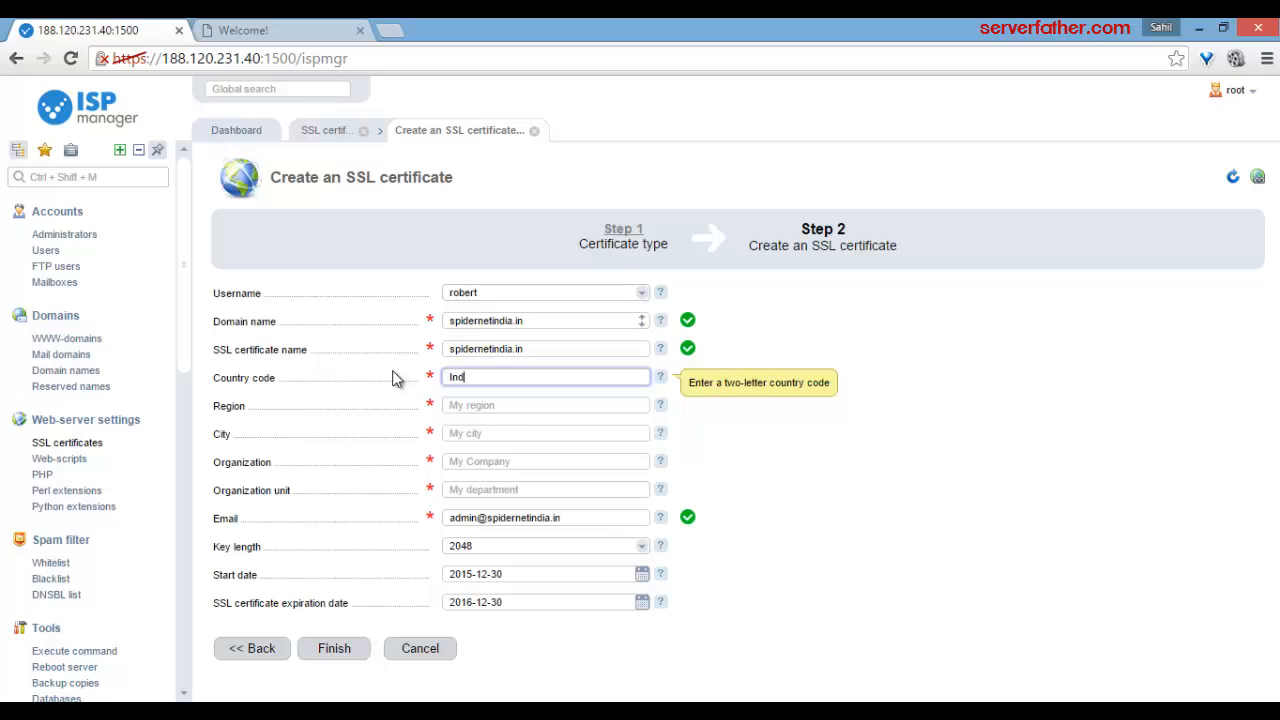
pyautogui.click(544, 404)
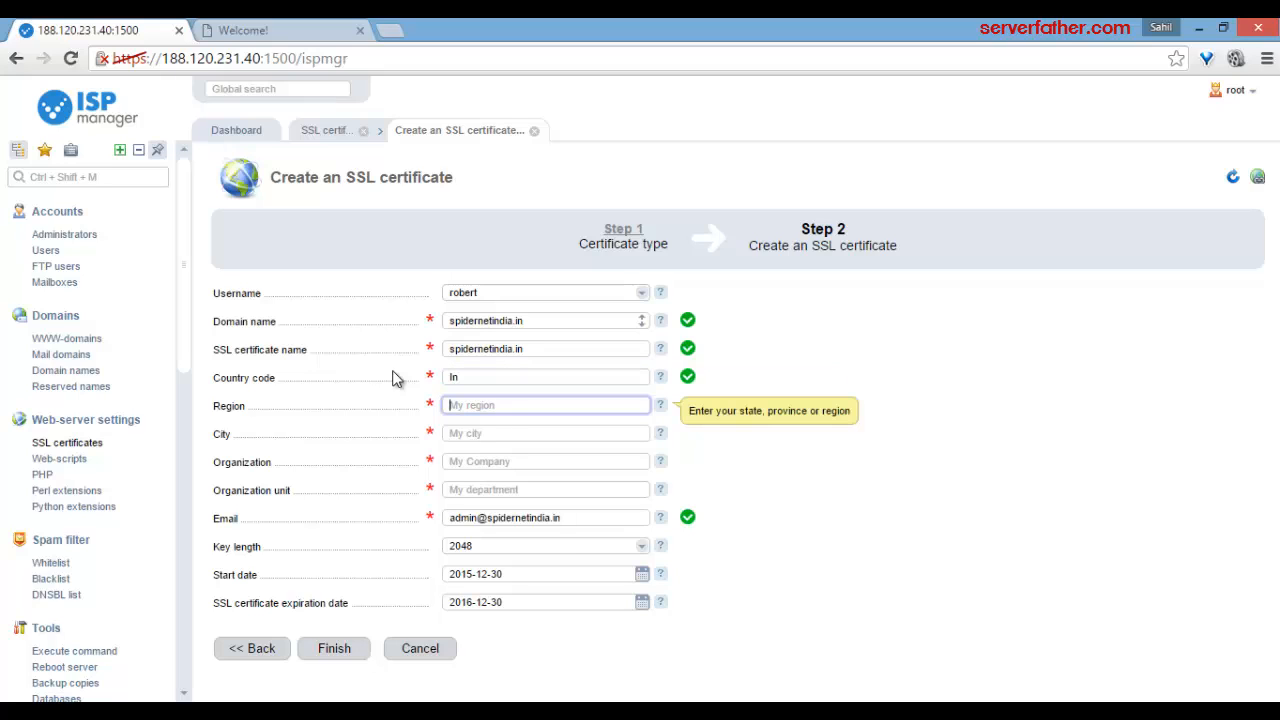
# Step: Set the region to Gujarat and the city to palanpur
pyautogui.write('Gui')
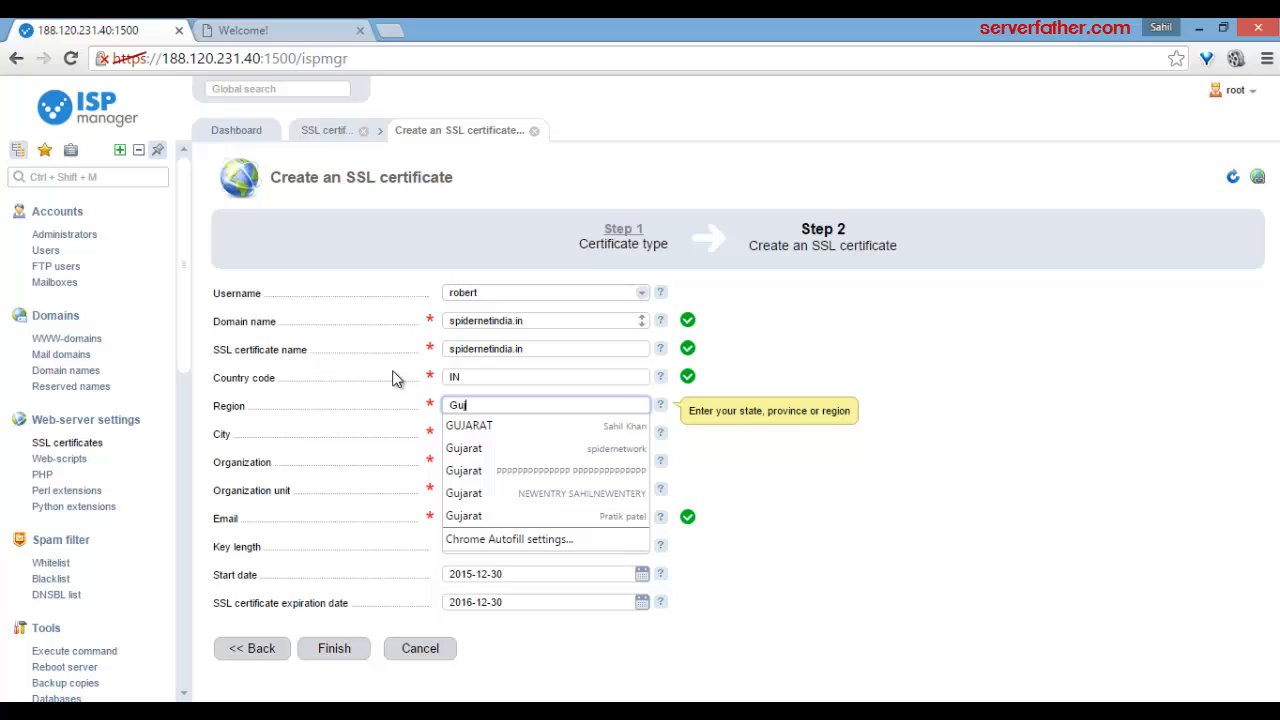
pyautogui.click(464, 448)
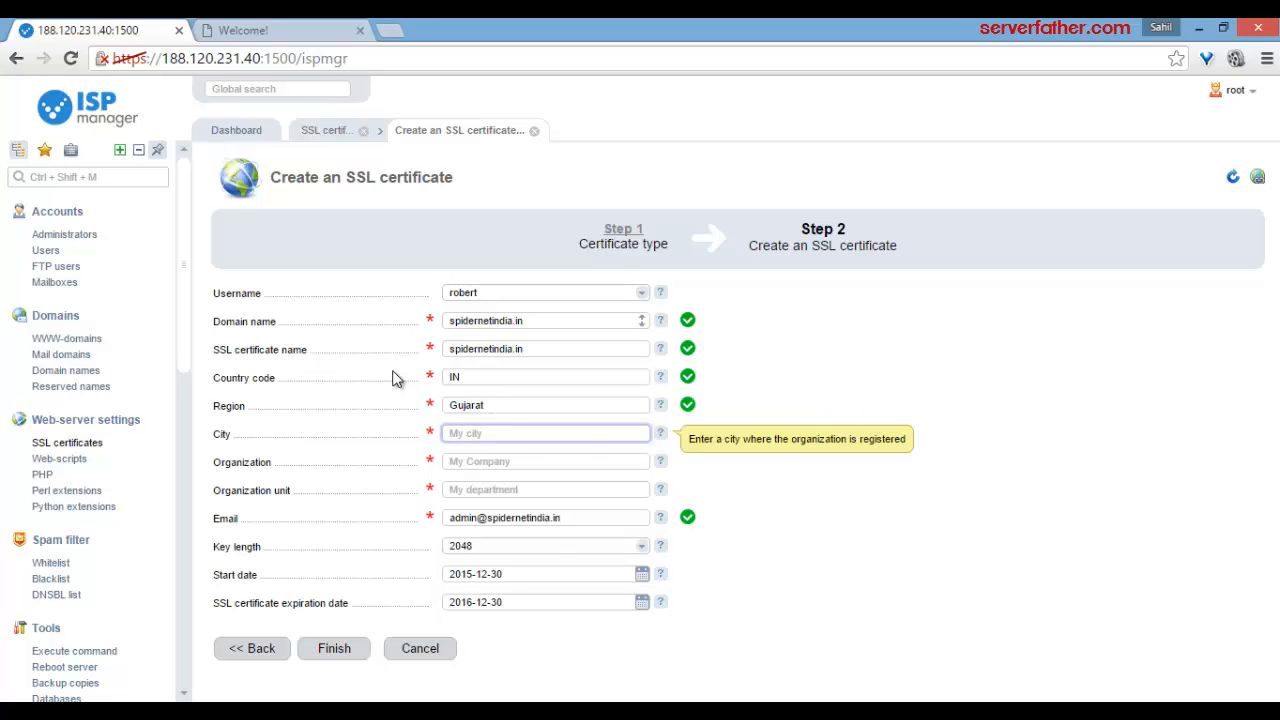
pyautogui.write('palanpur')
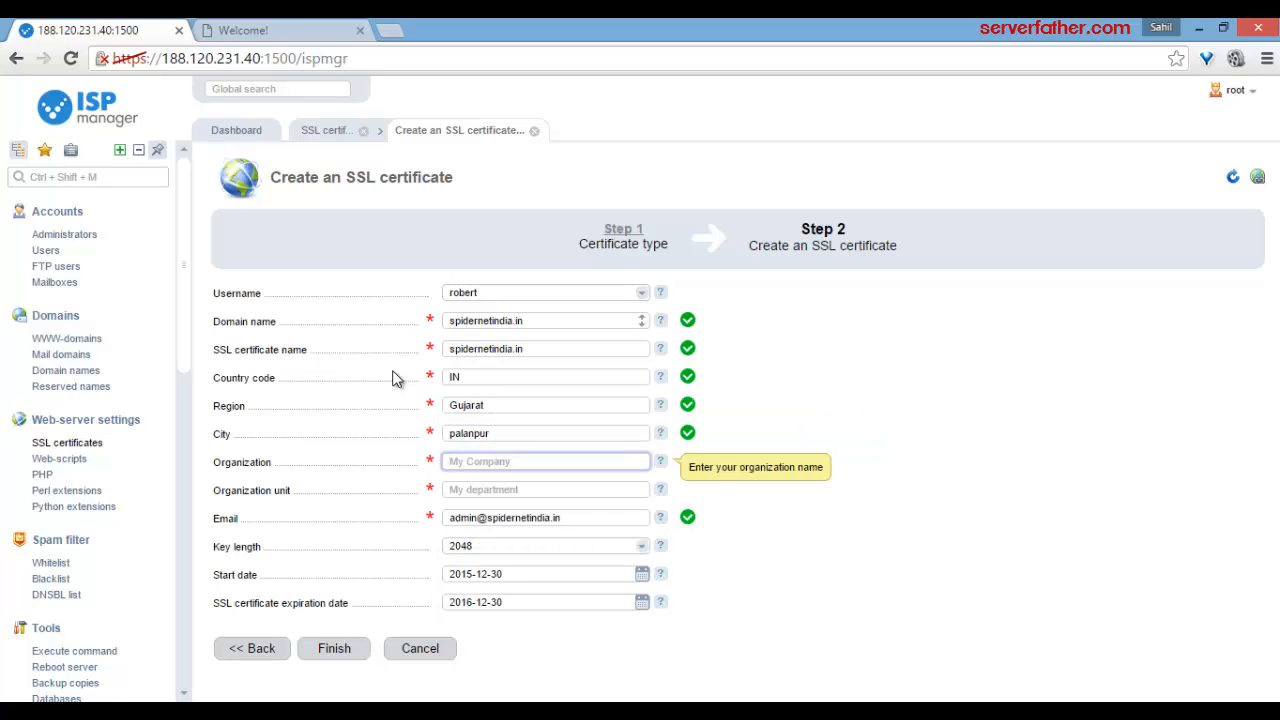
# Step: Set the organization to SPIDERNET and the organization unit to IT DEPARTMENT
pyautogui.write('SPID')
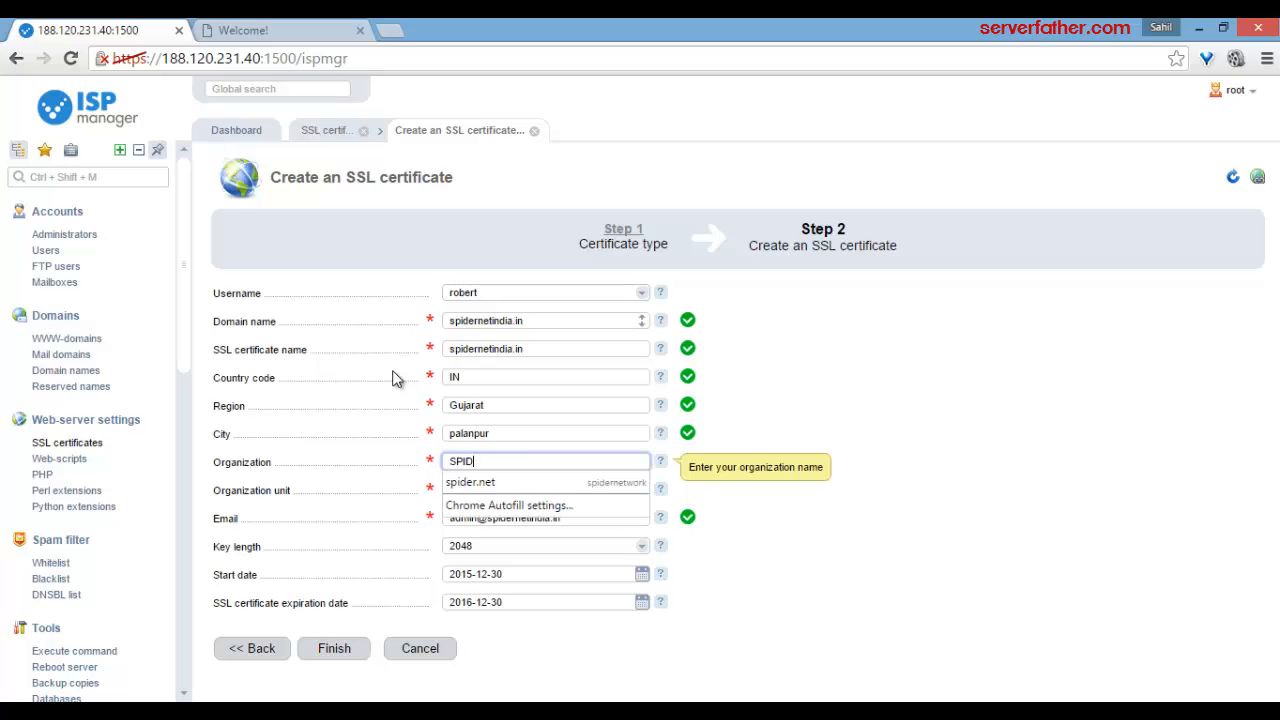
pyautogui.write('ER,net')
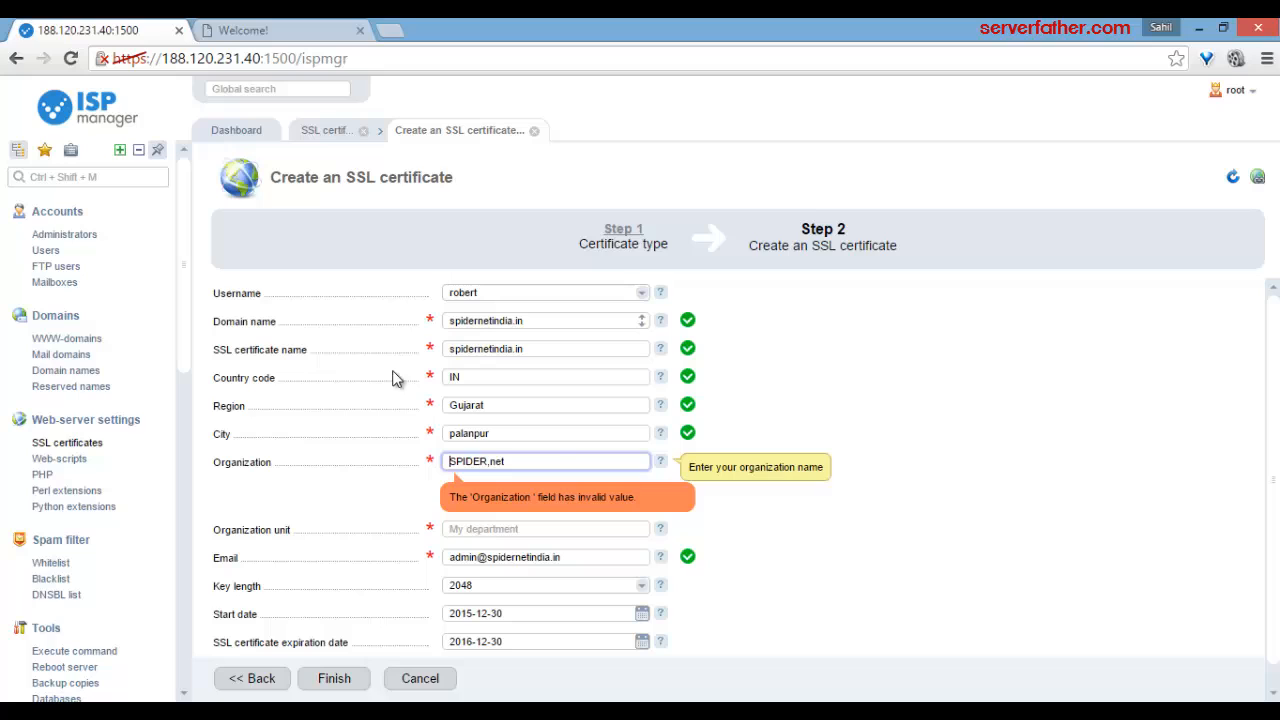
pyautogui.click(544, 460)
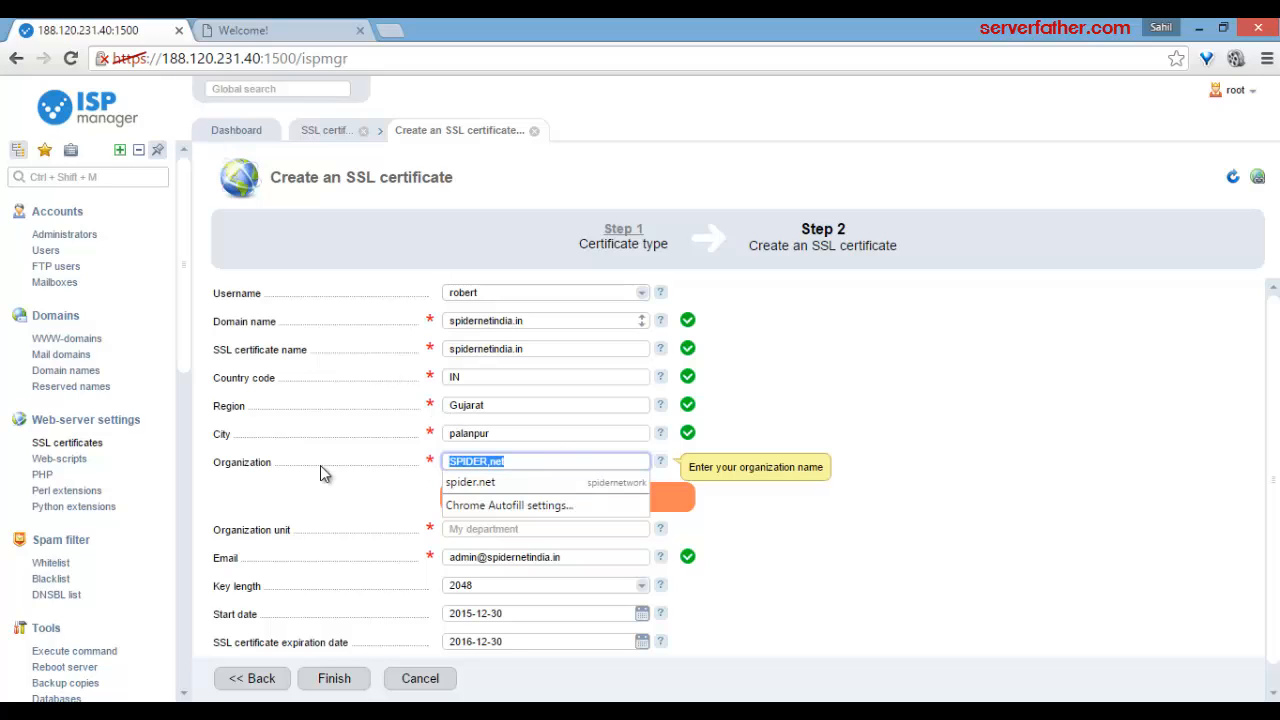
pyautogui.write('SPIDERNET')
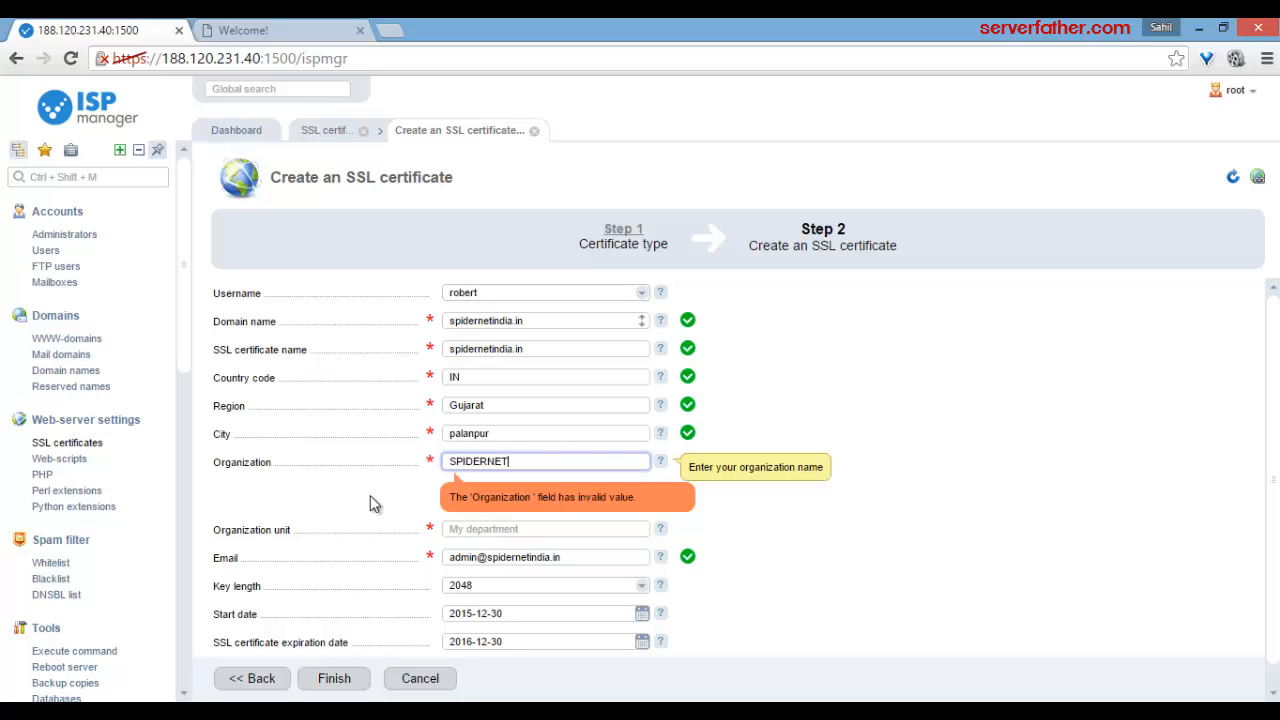
pyautogui.click(544, 488)
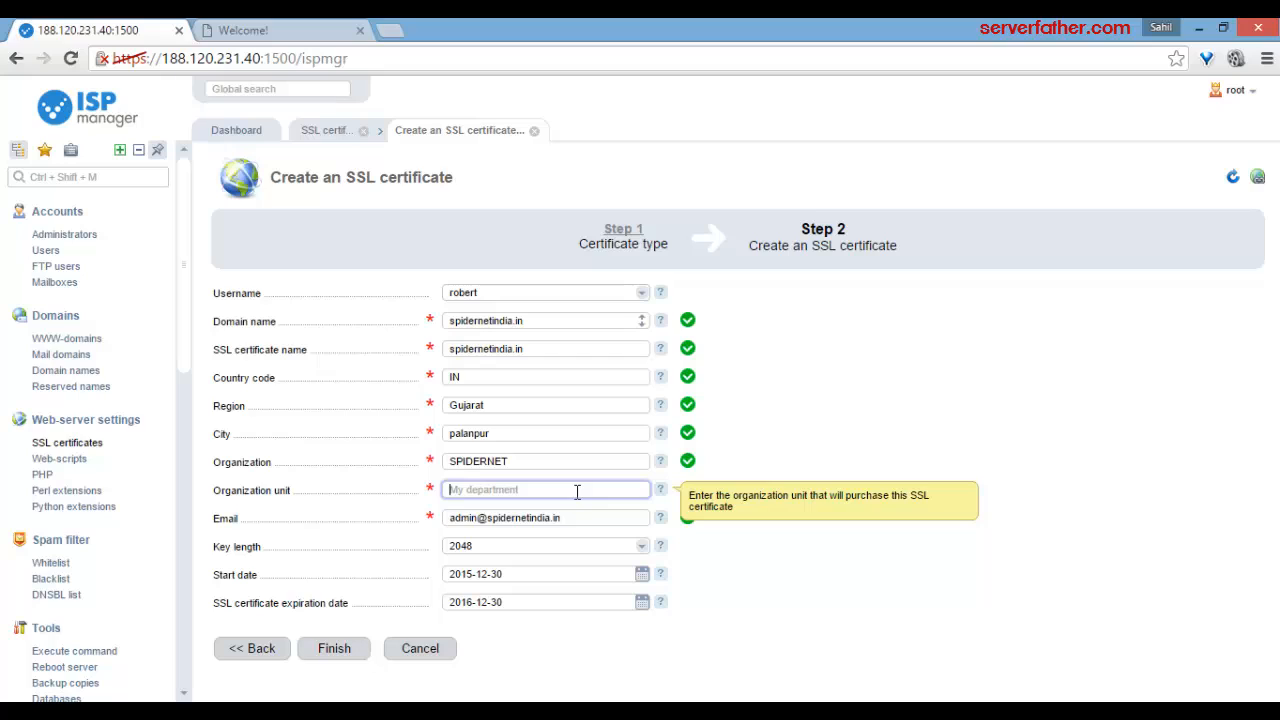
pyautogui.write('IT DEPARTMENT')
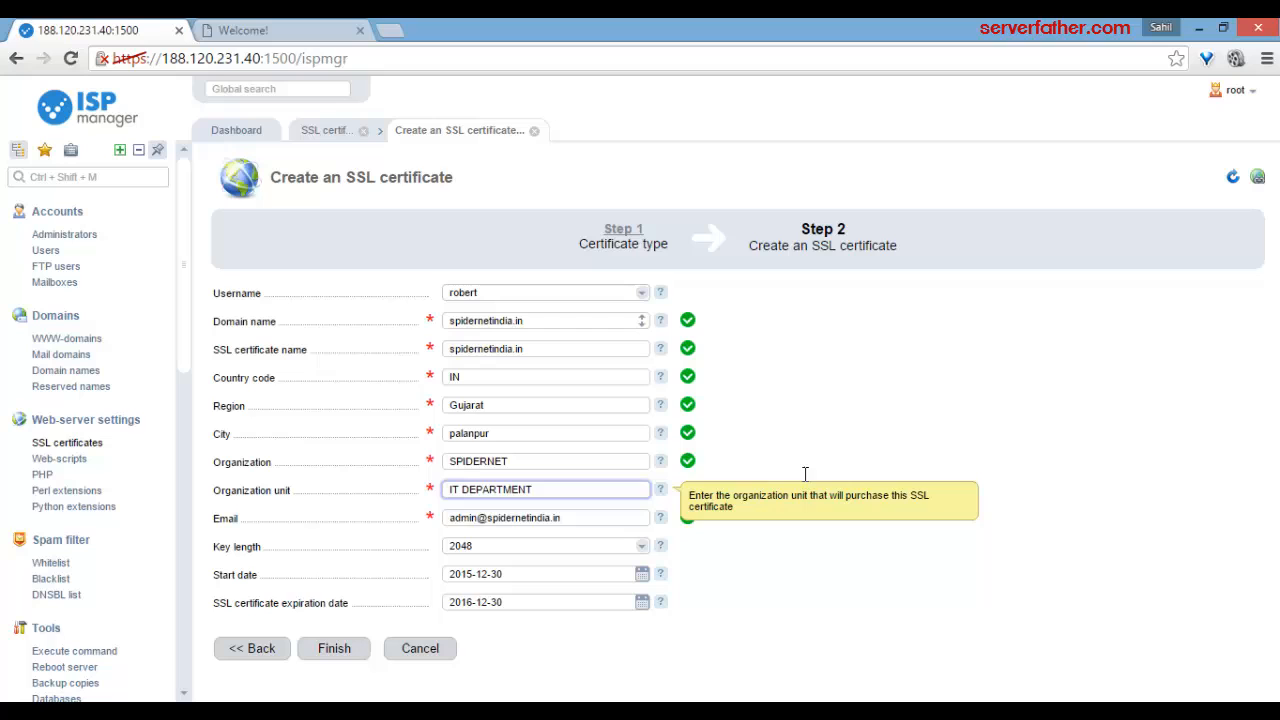
pyautogui.moveTo(864, 488)
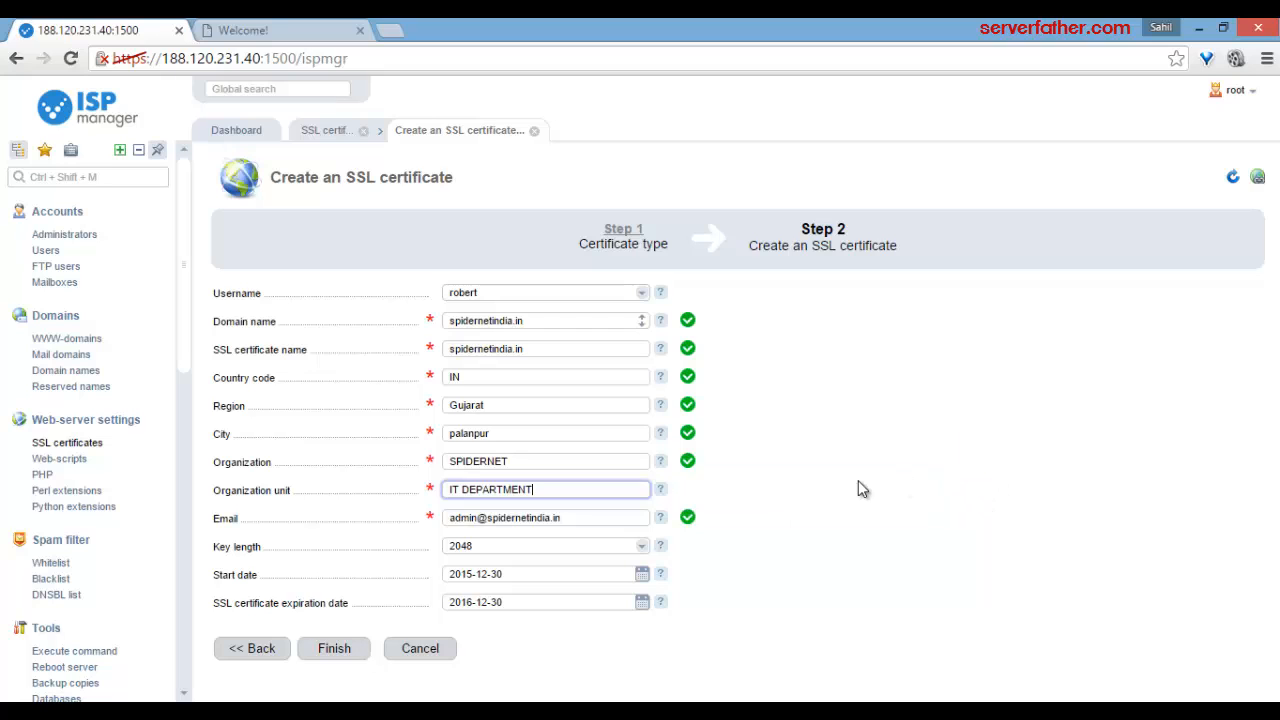
# Step: Finish creating the certificate so spidernetindia.in appears in the list, then select it
pyautogui.click(334, 648)
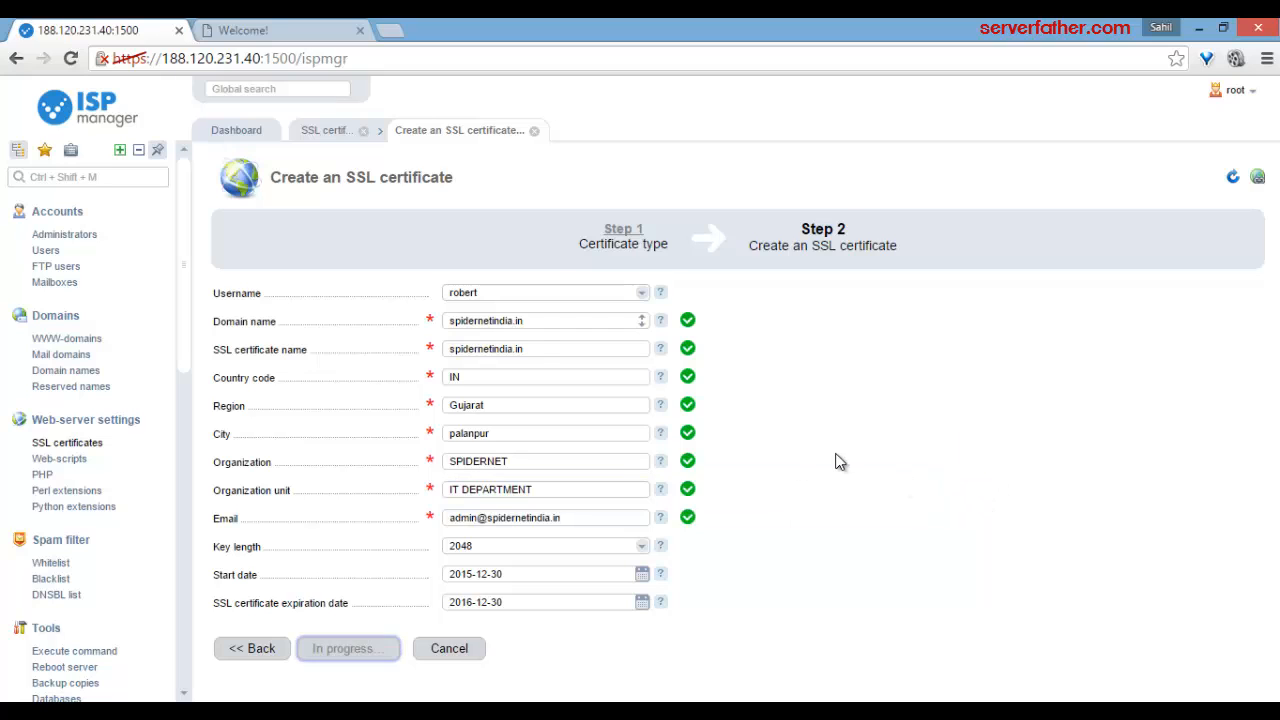
pyautogui.click(348, 648)
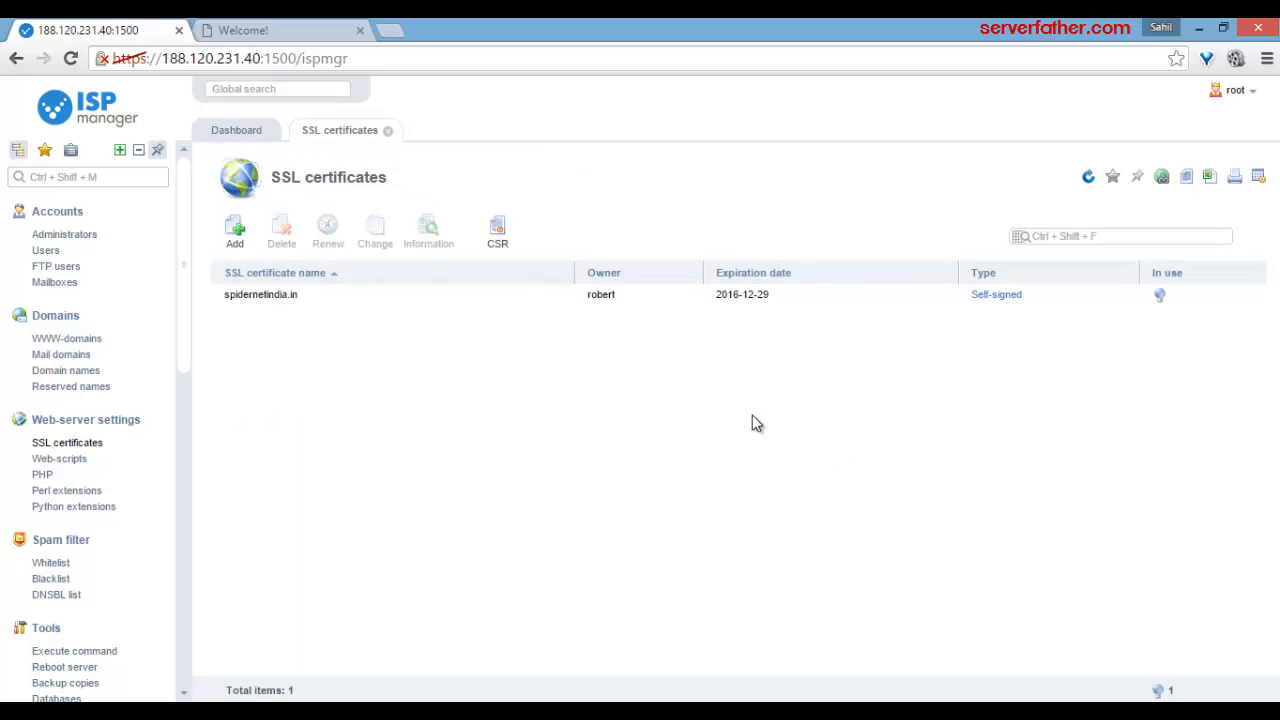
pyautogui.click(260, 294)
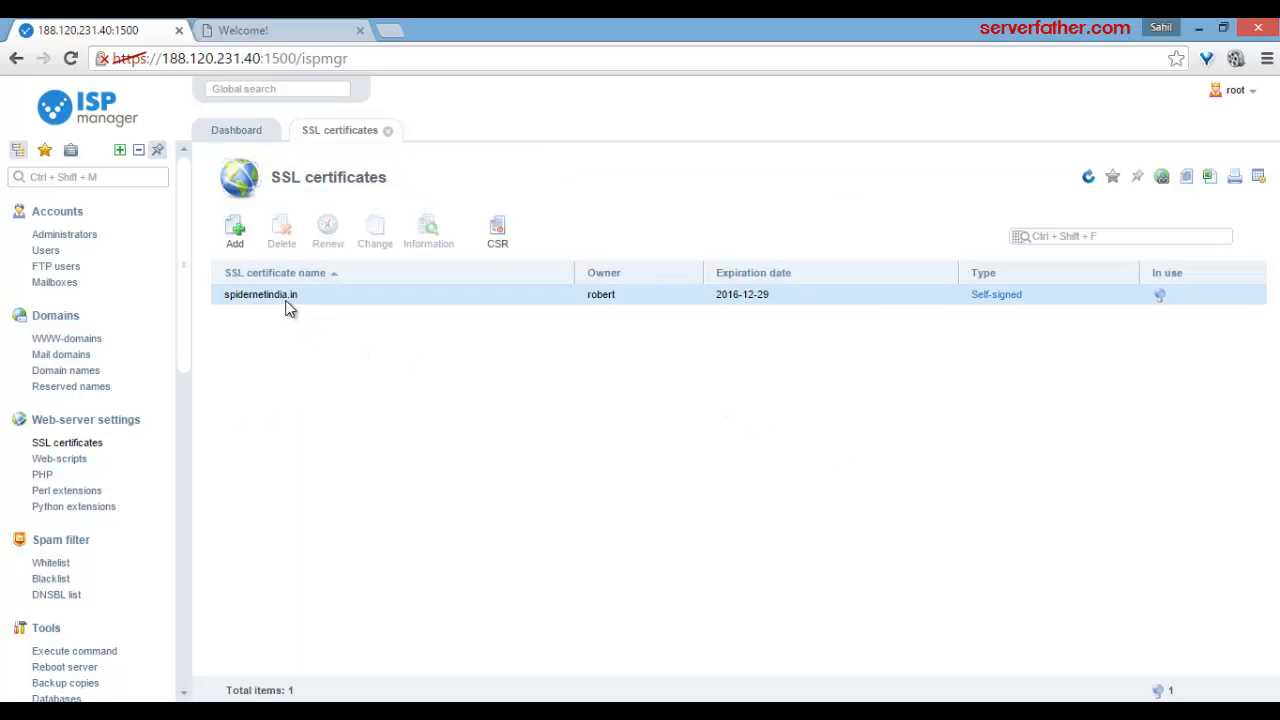